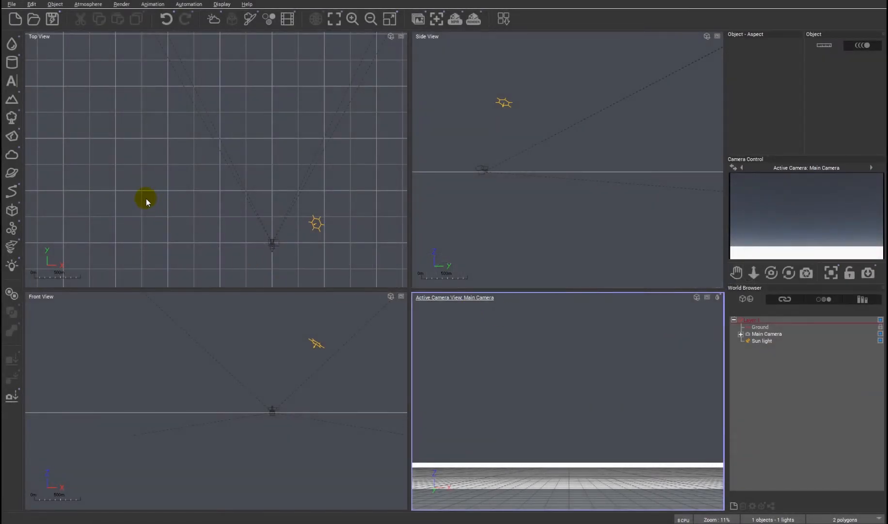
{"action": "mouse_move", "coordinate": [109, 197]}
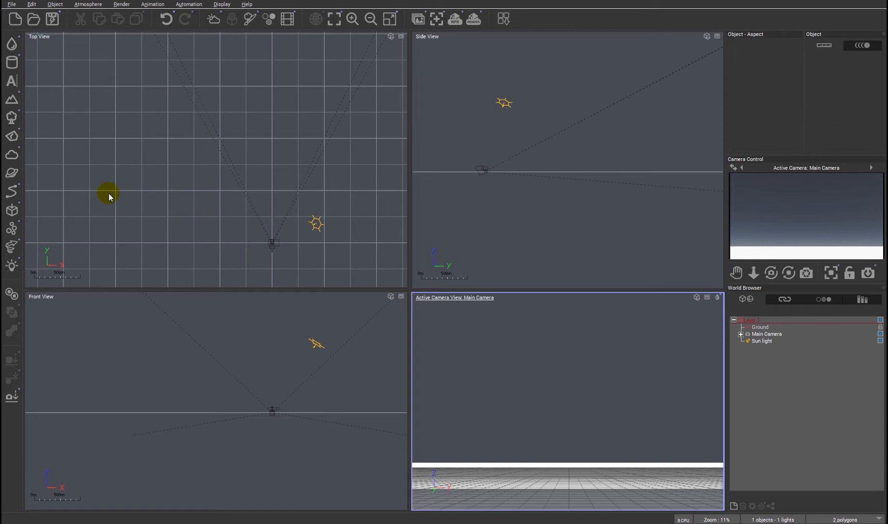
{"action": "mouse_move", "coordinate": [105, 189]}
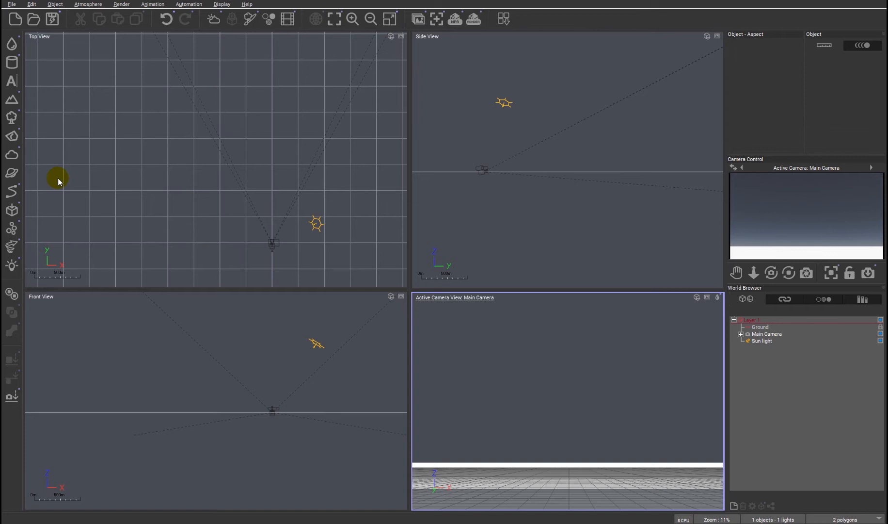
{"action": "mouse_move", "coordinate": [51, 181]}
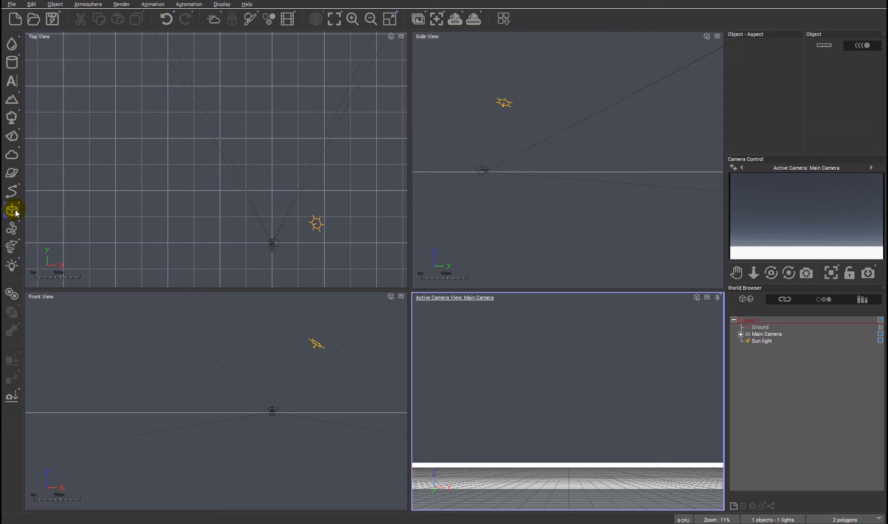
Step: Browse for the cloud file and set its import to manual resize with largest dimension 600m
{"action": "left_click", "coordinate": [12, 211]}
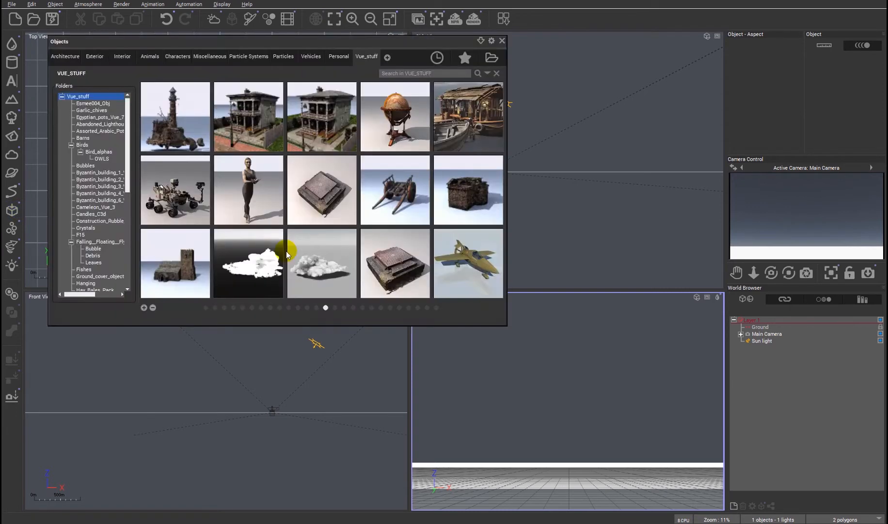
{"action": "mouse_move", "coordinate": [490, 58]}
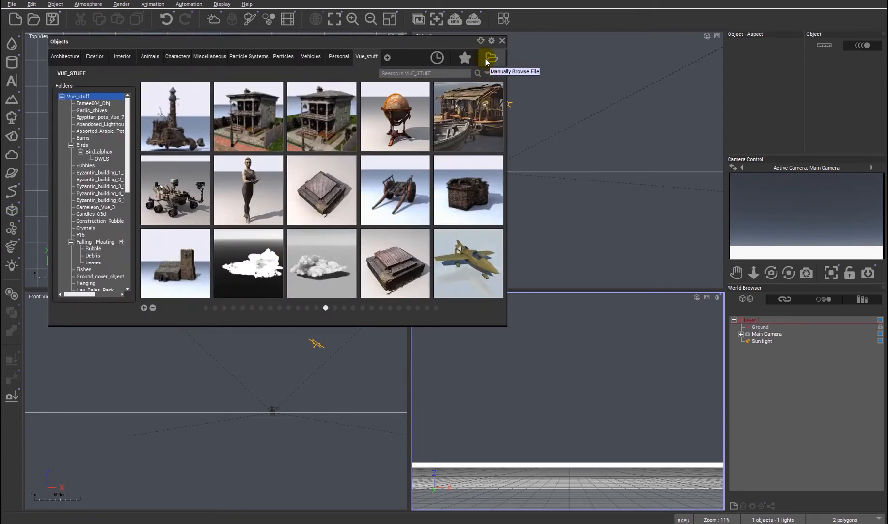
{"action": "left_click", "coordinate": [464, 57]}
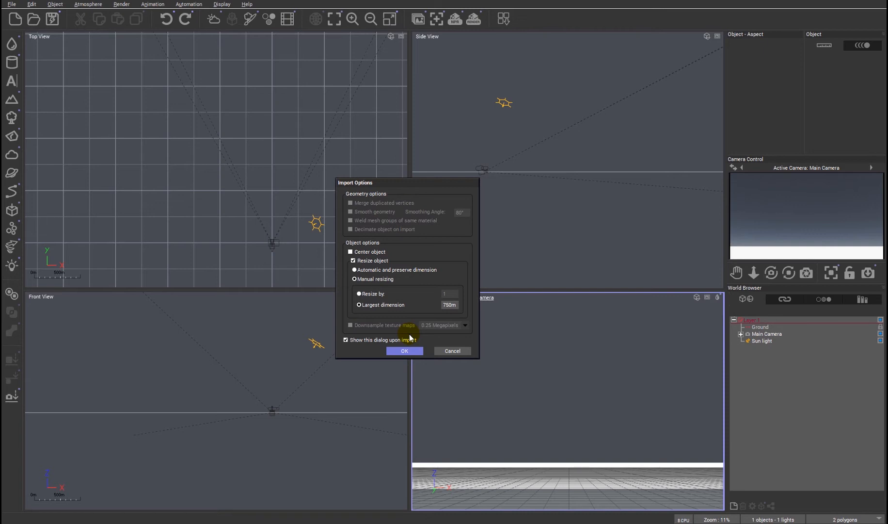
{"action": "left_click", "coordinate": [450, 304]}
{"action": "type", "text": "600"}
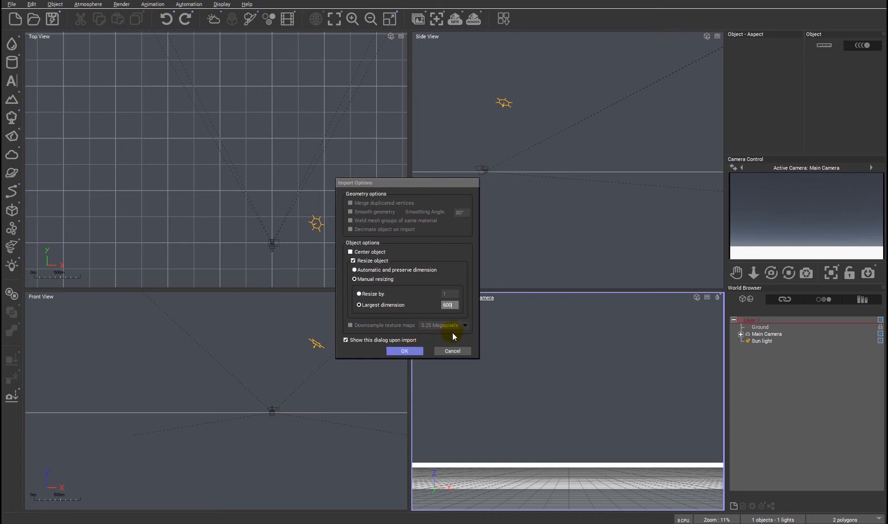
Step: Import the cloud at 600m and show it in an enlarged floating camera preview
{"action": "left_click", "coordinate": [404, 350]}
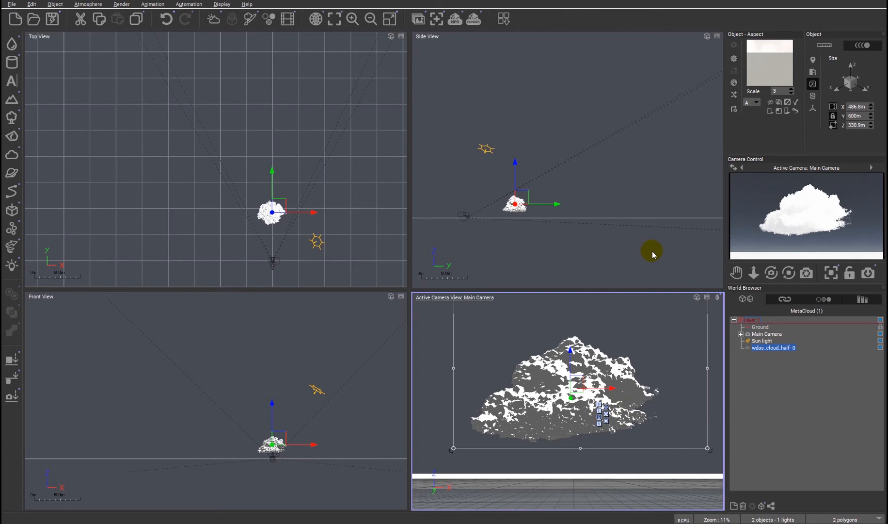
{"action": "mouse_move", "coordinate": [275, 47]}
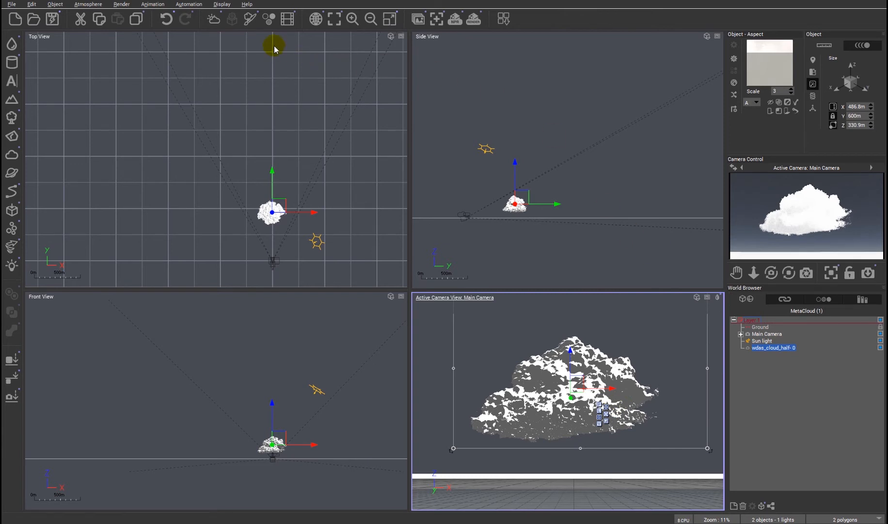
{"action": "left_click", "coordinate": [221, 4]}
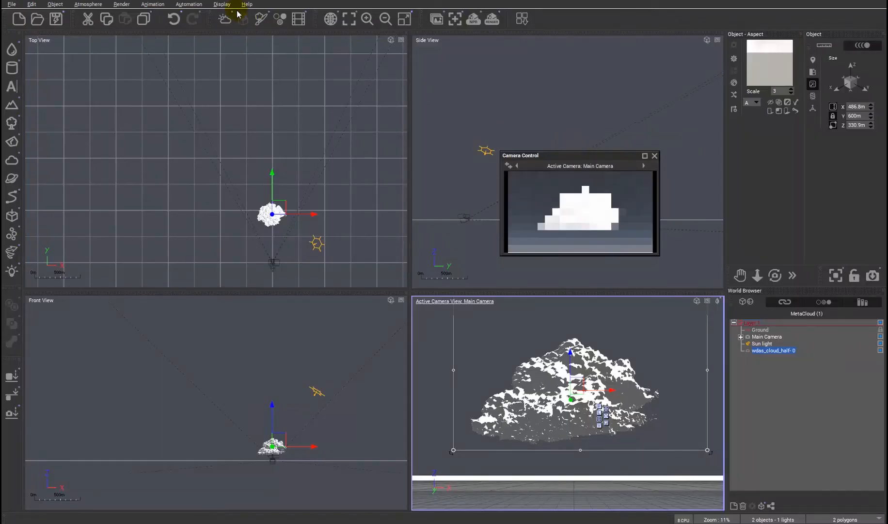
{"action": "left_click", "coordinate": [221, 4]}
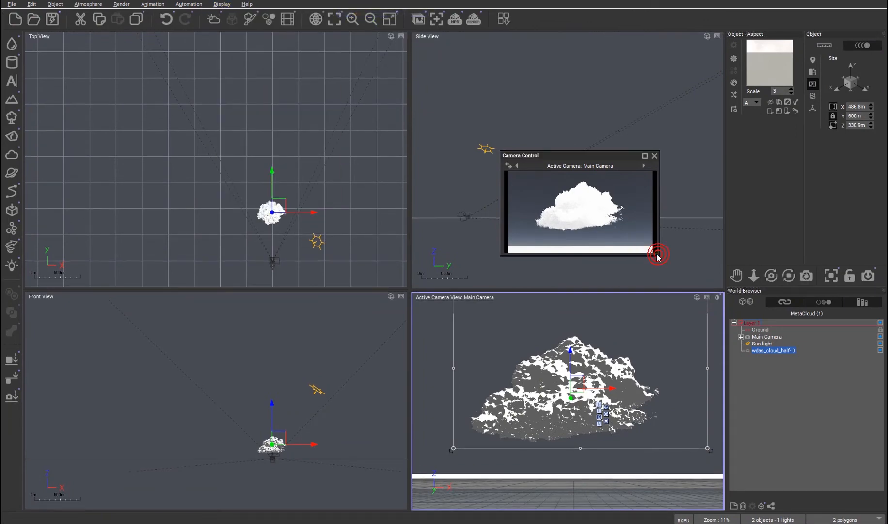
{"action": "left_click_drag", "start_coordinate": [657, 254], "coordinate": [842, 443]}
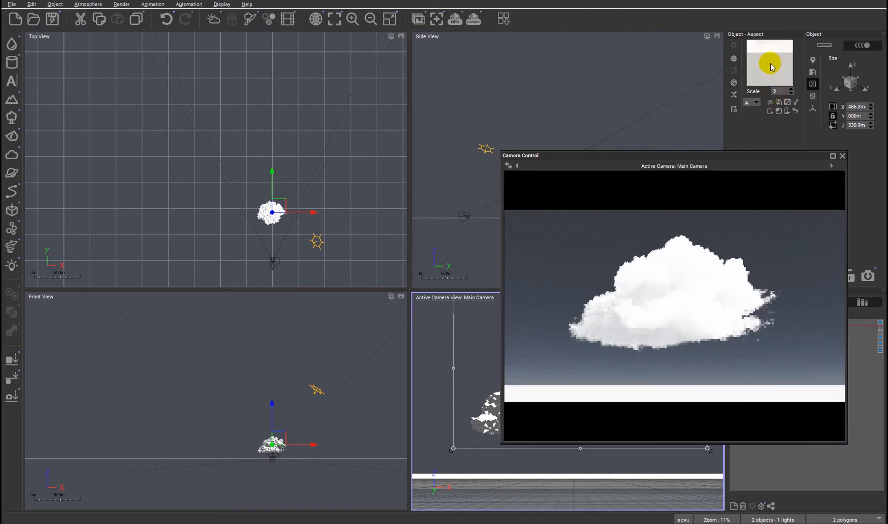
Step: Edit the Dense Distant material and open its VDB Interpretation list in Cloud Settings
{"action": "right_click", "coordinate": [770, 64]}
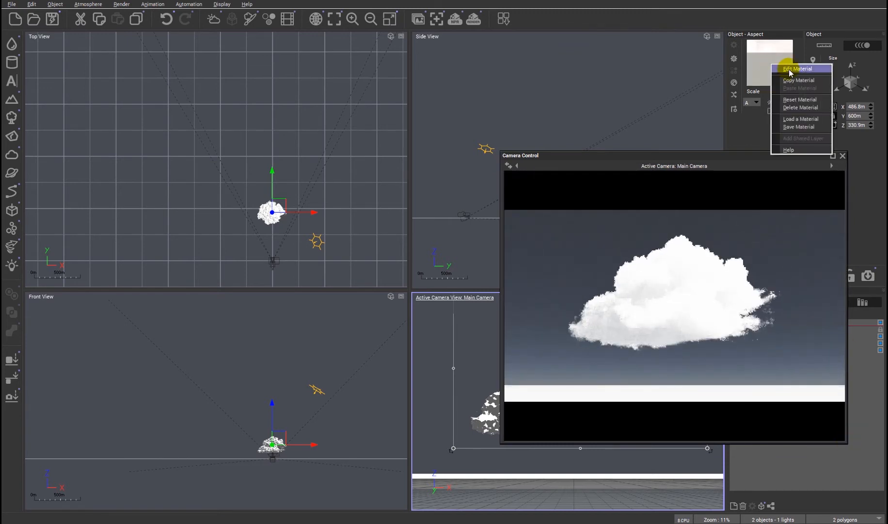
{"action": "left_click", "coordinate": [797, 68]}
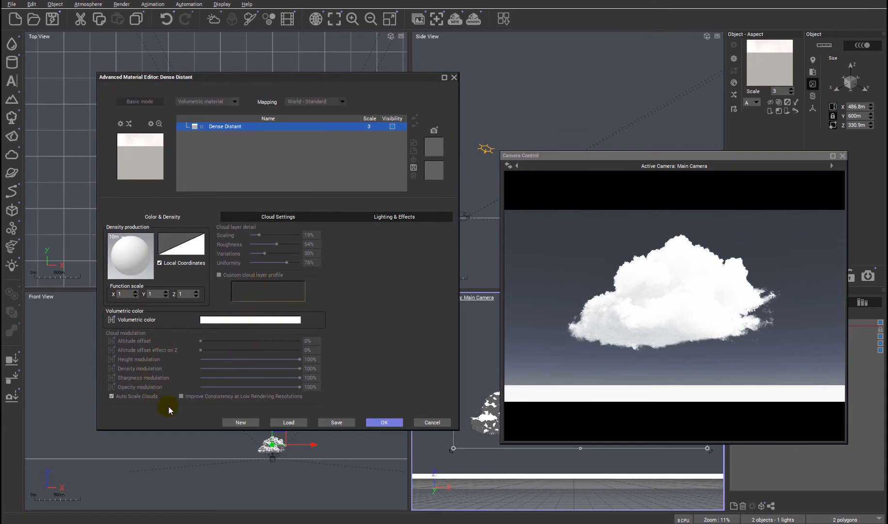
{"action": "left_click", "coordinate": [277, 216]}
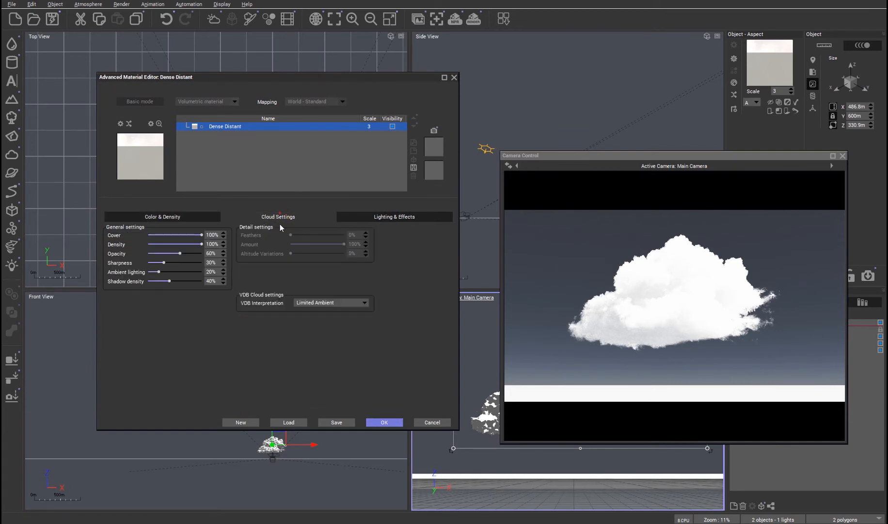
{"action": "left_click", "coordinate": [364, 302]}
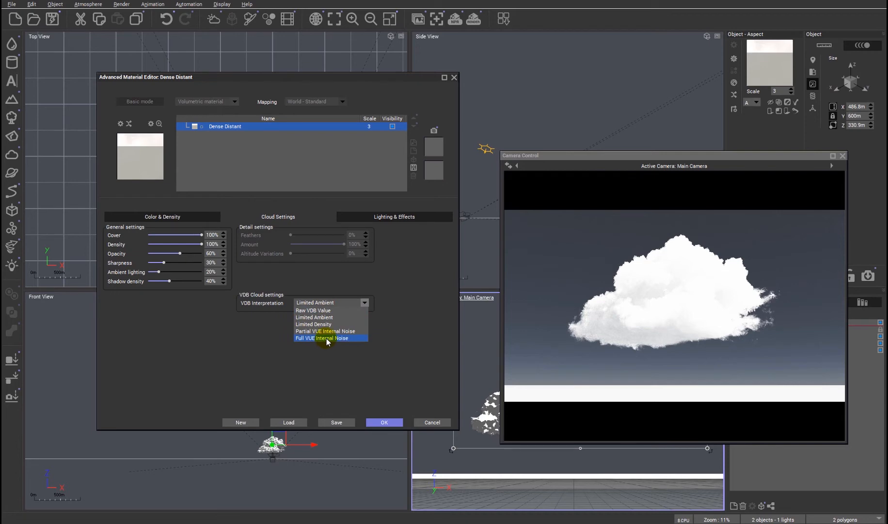
Step: Choose Full VUE Internal Noise as the VDB interpretation
{"action": "left_click", "coordinate": [327, 338]}
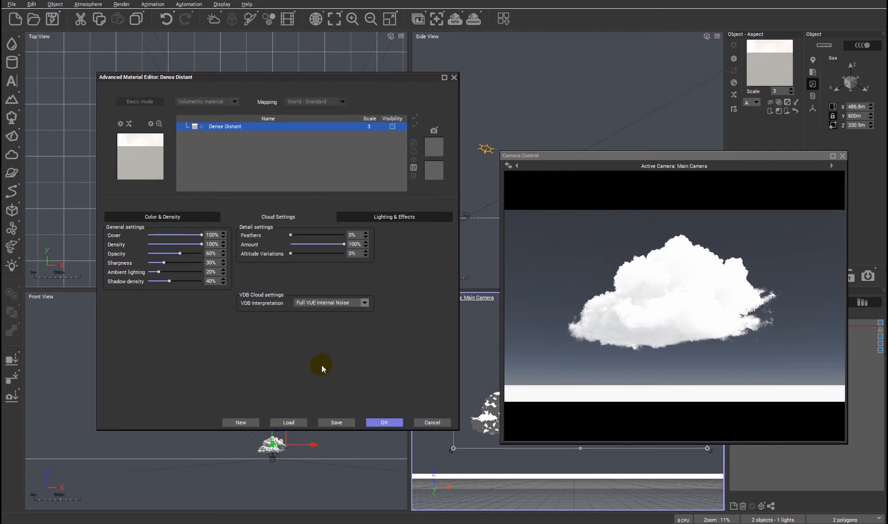
{"action": "mouse_move", "coordinate": [652, 161]}
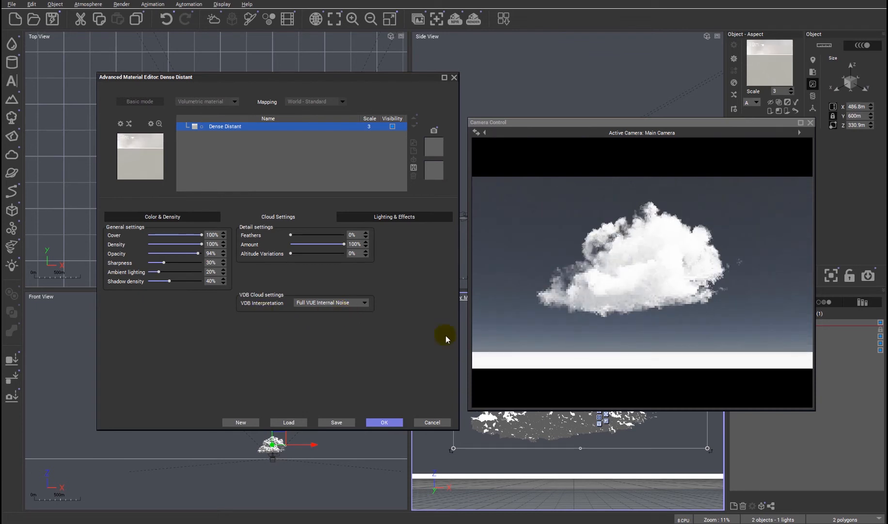
{"action": "mouse_move", "coordinate": [309, 288]}
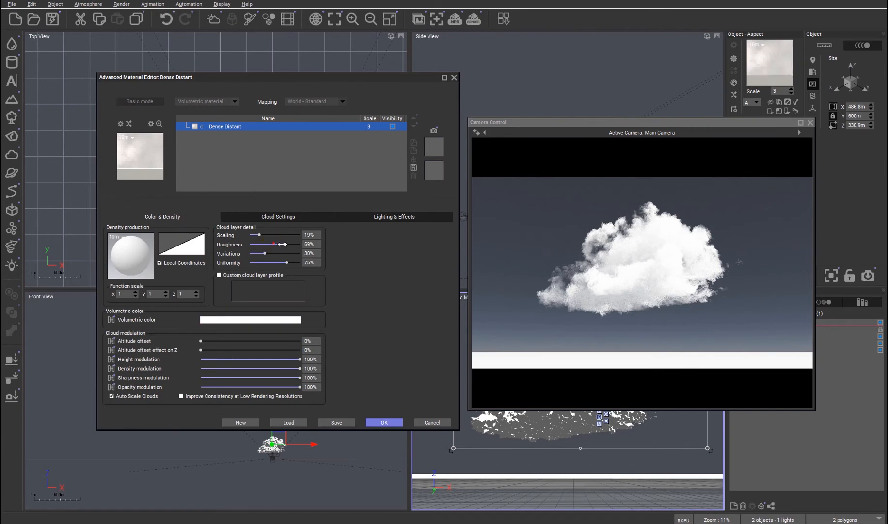
Step: Raise cloud layer roughness, then sweep height modulation low and back up to 100%
{"action": "left_click_drag", "start_coordinate": [274, 245], "coordinate": [286, 244]}
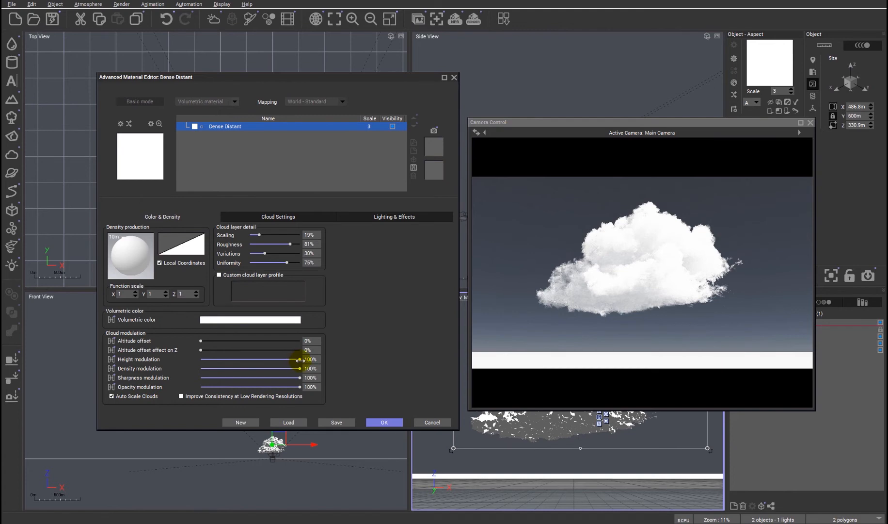
{"action": "left_click_drag", "start_coordinate": [300, 360], "coordinate": [212, 359]}
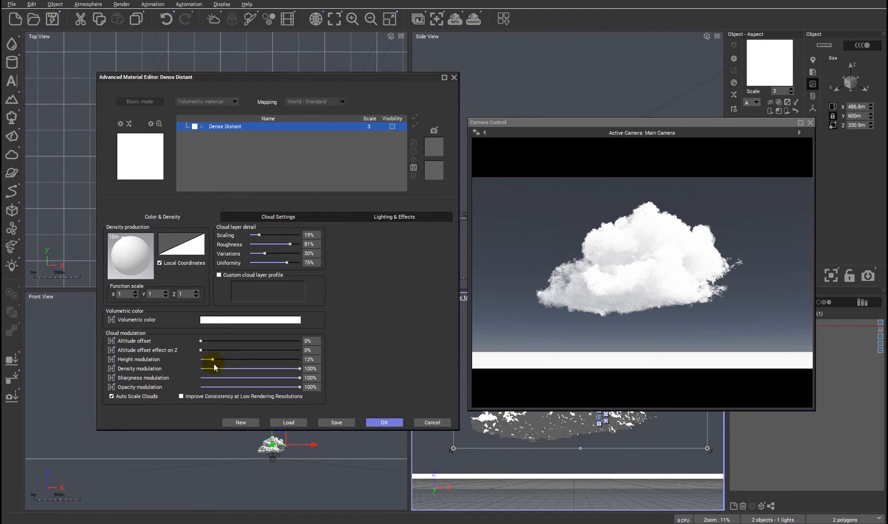
{"action": "left_click_drag", "start_coordinate": [226, 359], "coordinate": [214, 360]}
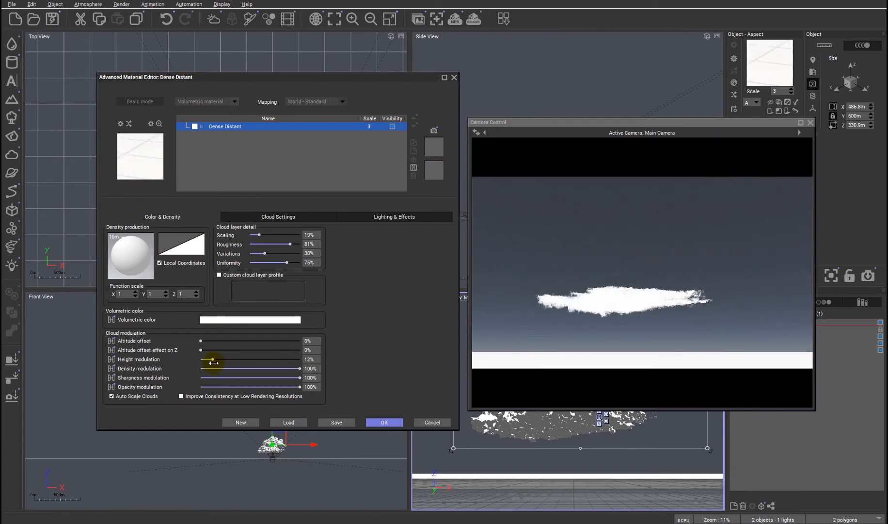
{"action": "left_click_drag", "start_coordinate": [214, 361], "coordinate": [233, 362]}
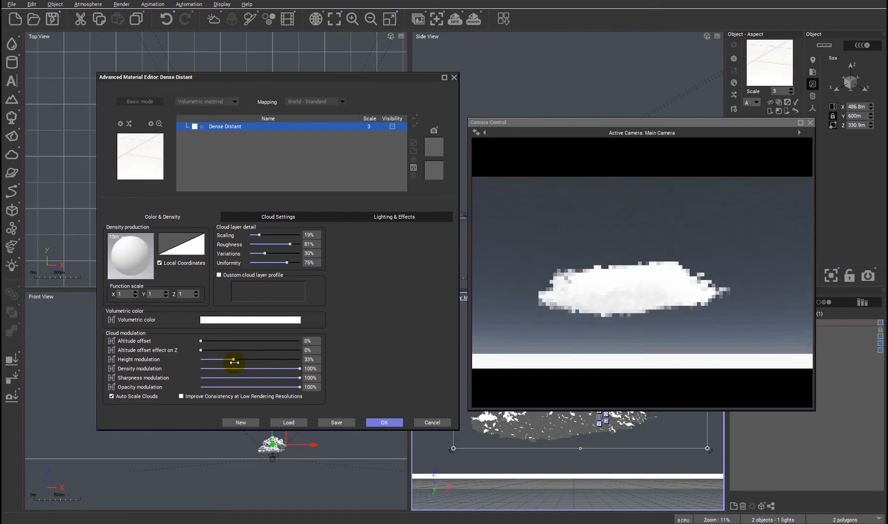
{"action": "left_click_drag", "start_coordinate": [233, 360], "coordinate": [247, 359]}
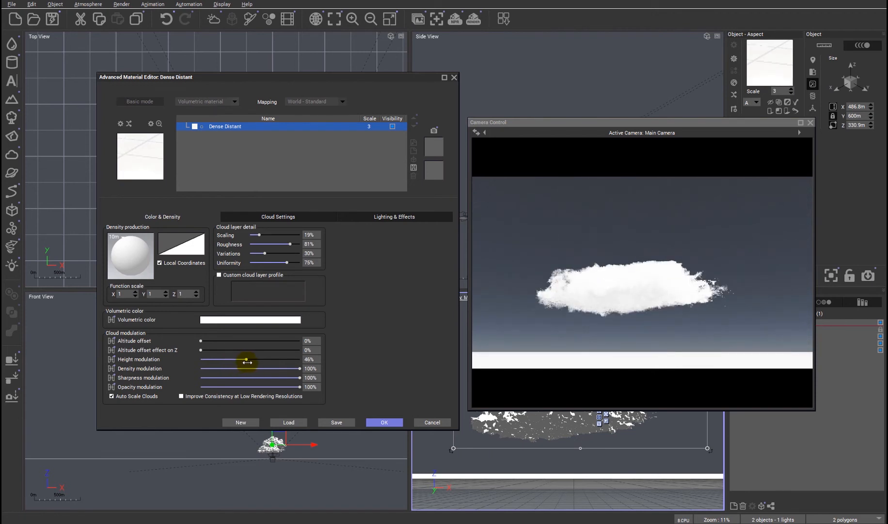
{"action": "left_click_drag", "start_coordinate": [245, 359], "coordinate": [248, 359]}
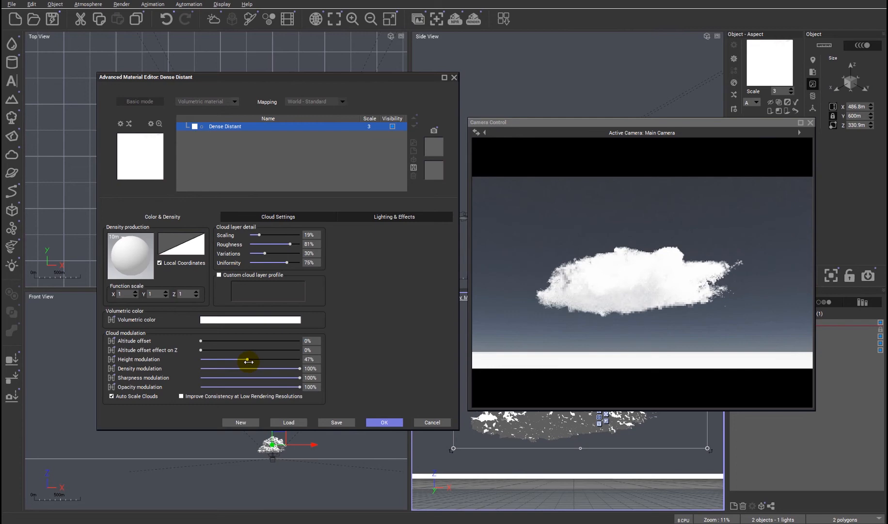
{"action": "left_click_drag", "start_coordinate": [248, 359], "coordinate": [263, 360]}
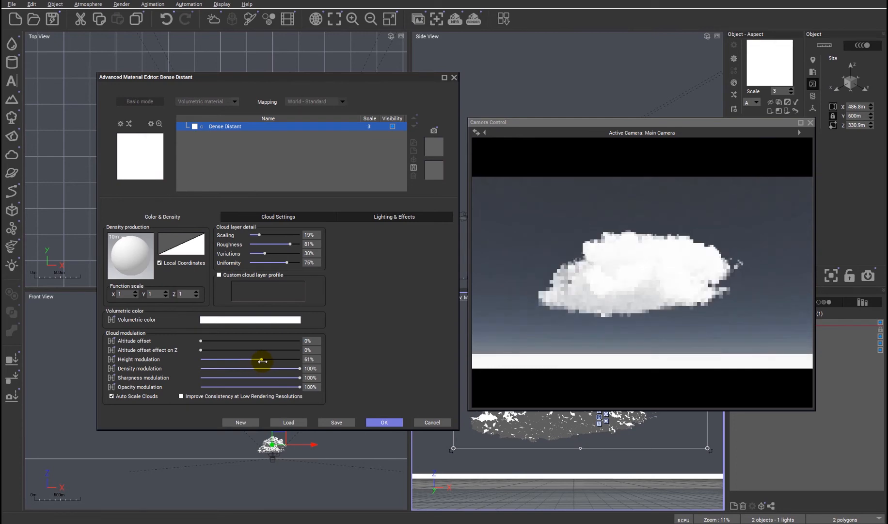
{"action": "left_click_drag", "start_coordinate": [262, 360], "coordinate": [278, 360]}
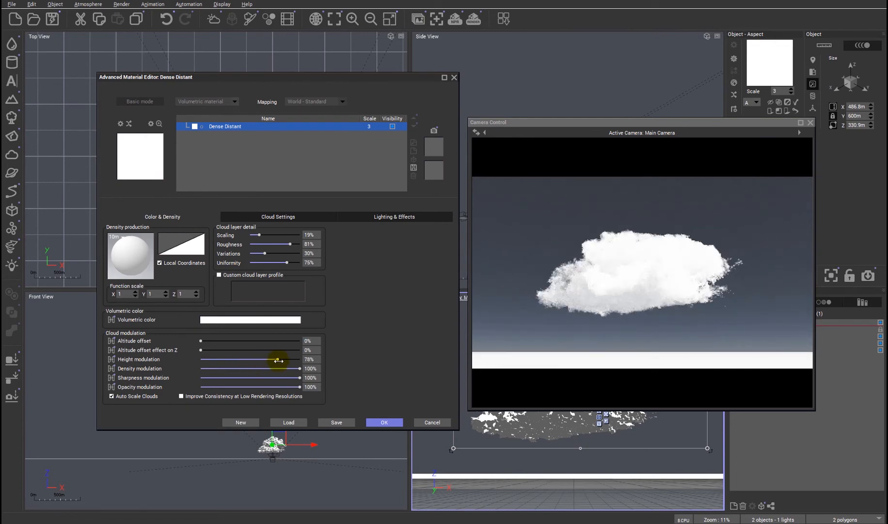
{"action": "left_click_drag", "start_coordinate": [277, 360], "coordinate": [299, 360]}
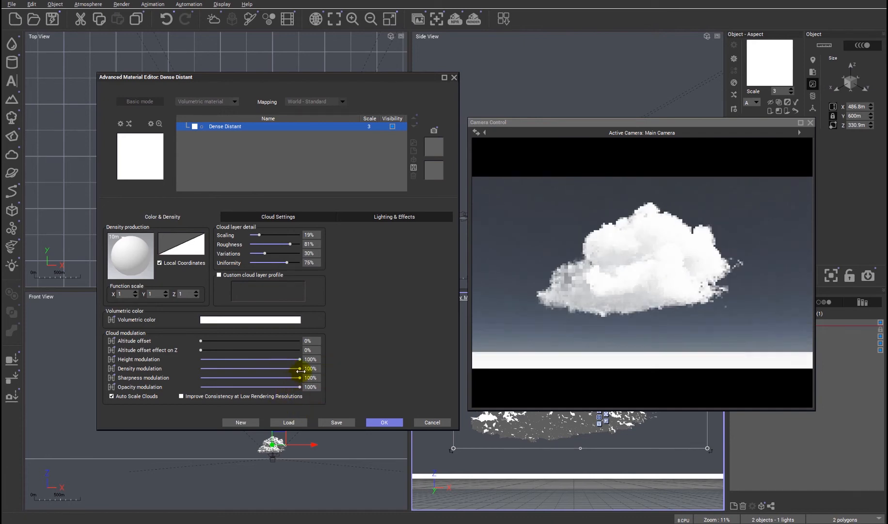
Step: Try density modulation, then drop opacity modulation to 0% and restore it to 100%
{"action": "left_click_drag", "start_coordinate": [296, 368], "coordinate": [200, 368]}
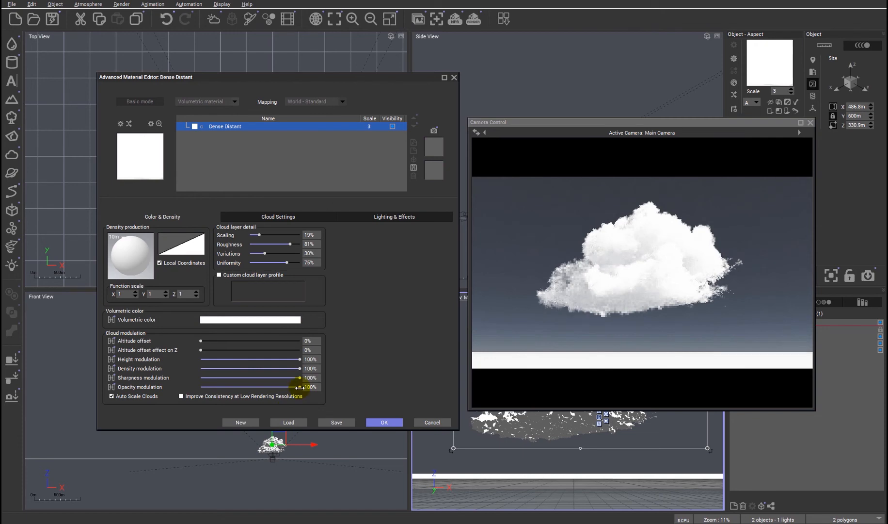
{"action": "left_click_drag", "start_coordinate": [298, 386], "coordinate": [200, 386]}
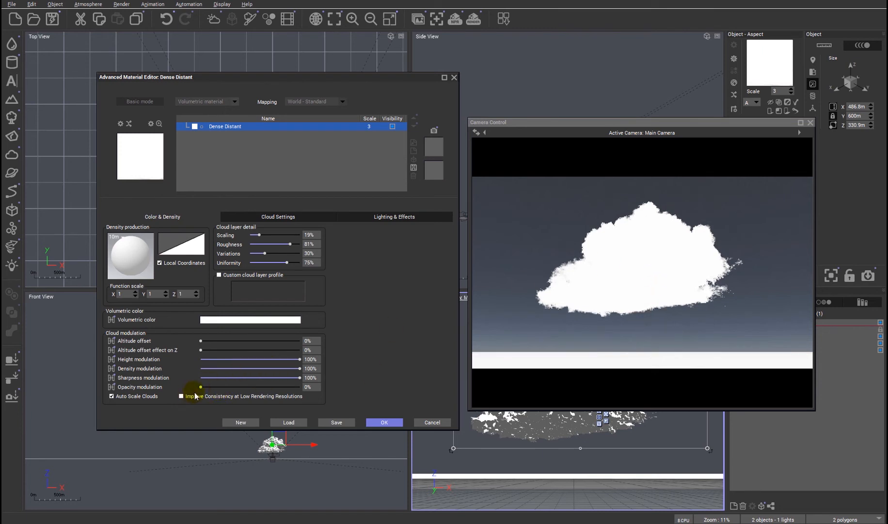
{"action": "left_click_drag", "start_coordinate": [200, 386], "coordinate": [266, 386]}
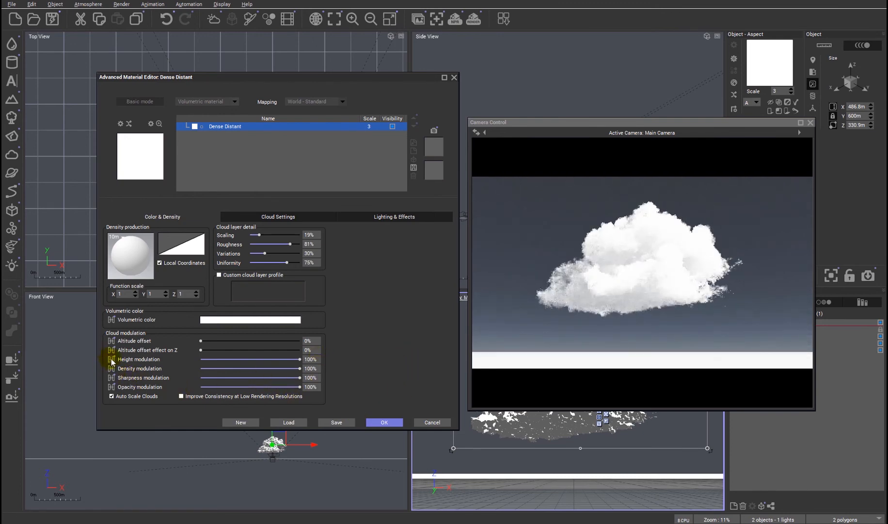
{"action": "mouse_move", "coordinate": [112, 368]}
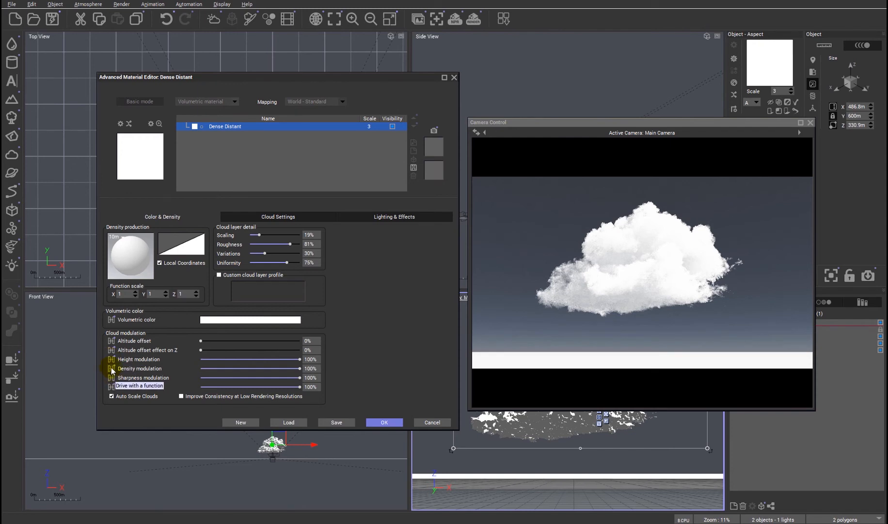
Step: Drive density modulation with a Simple Fractal function and select the fractal node
{"action": "left_click", "coordinate": [139, 386]}
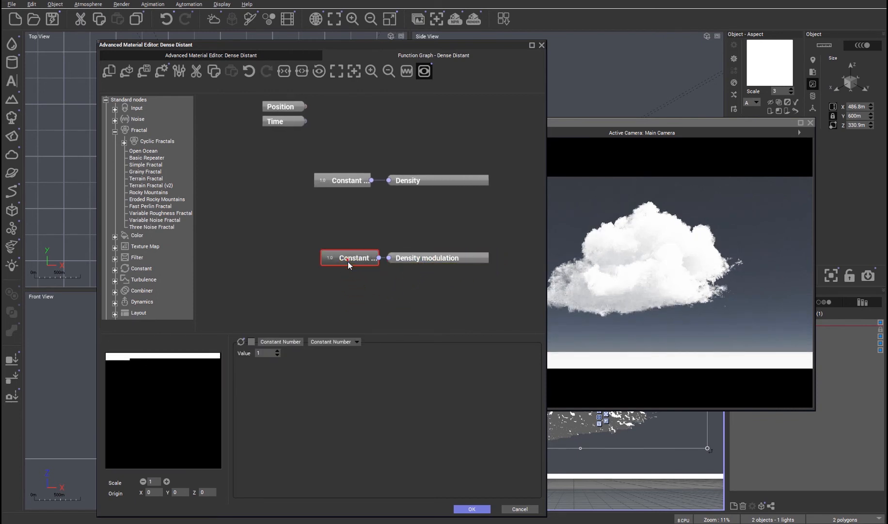
{"action": "left_click", "coordinate": [145, 164]}
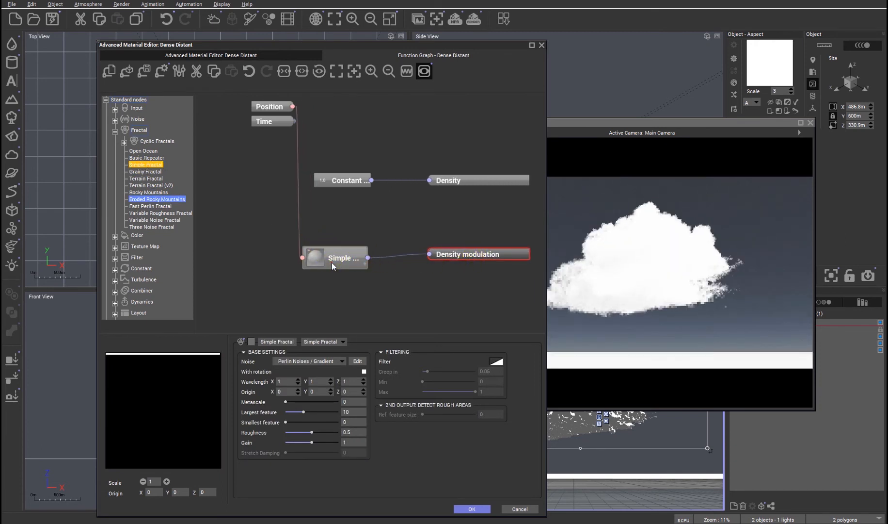
{"action": "left_click", "coordinate": [334, 257]}
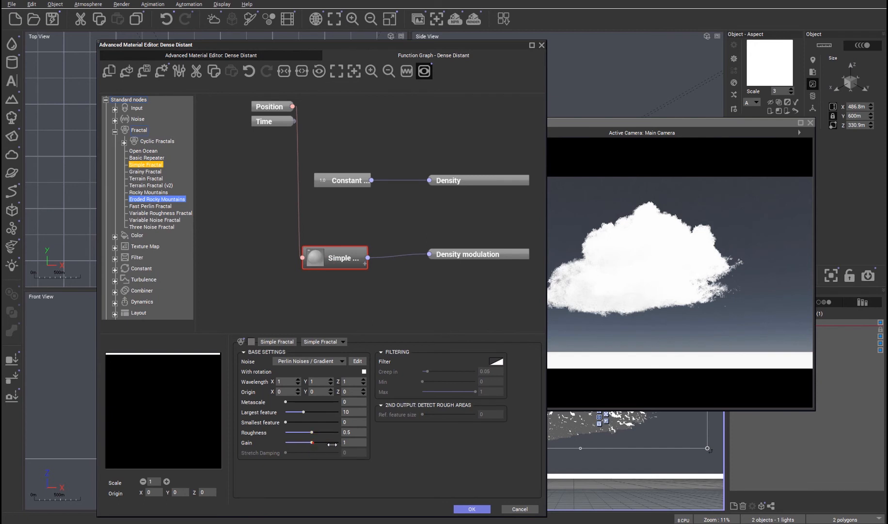
Step: Raise the fractal's gain and roughness, link it to Density, and return to the material tab
{"action": "left_click_drag", "start_coordinate": [310, 443], "coordinate": [340, 442]}
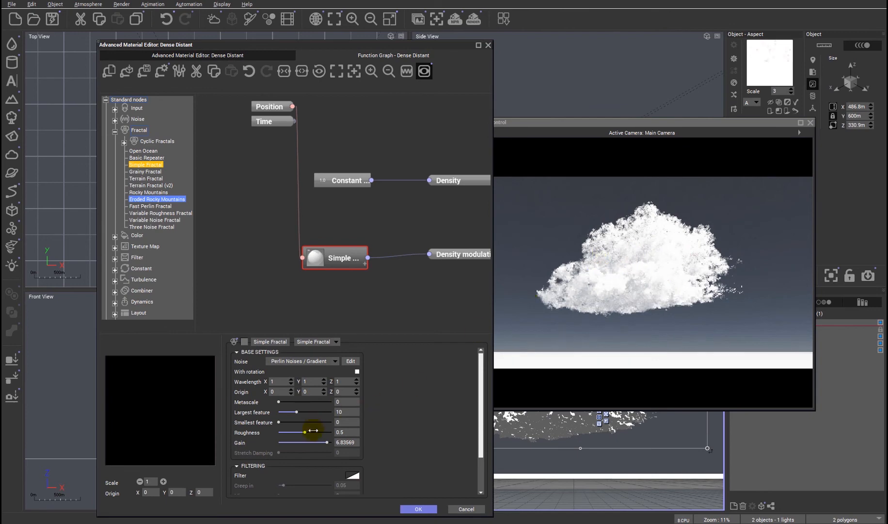
{"action": "left_click_drag", "start_coordinate": [305, 432], "coordinate": [294, 432]}
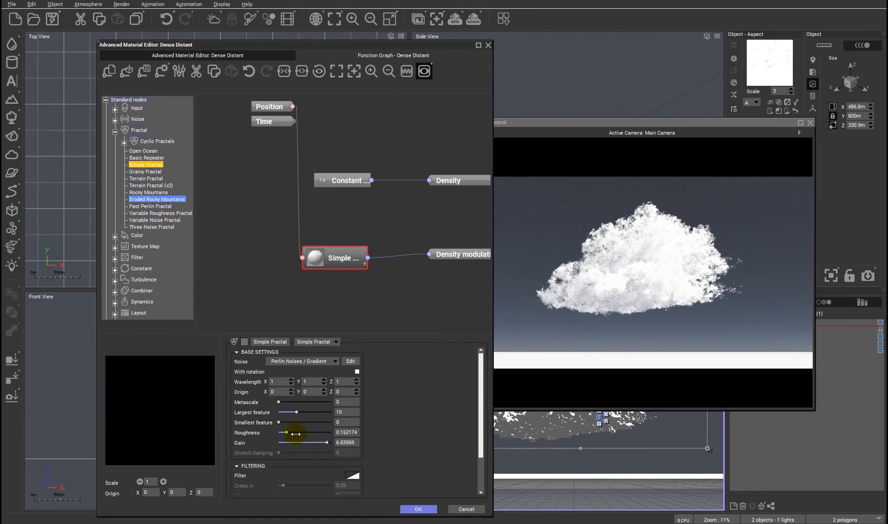
{"action": "left_click_drag", "start_coordinate": [286, 432], "coordinate": [317, 432]}
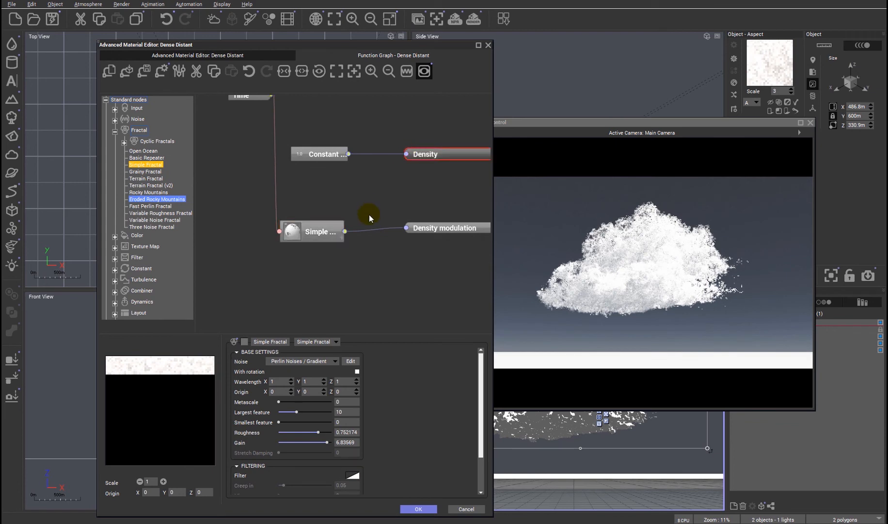
{"action": "left_click_drag", "start_coordinate": [346, 231], "coordinate": [404, 154]}
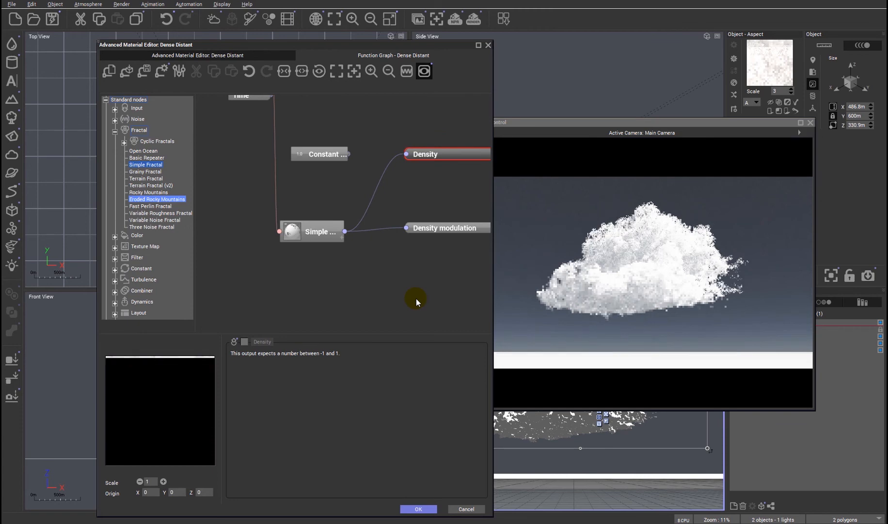
{"action": "left_click", "coordinate": [198, 55]}
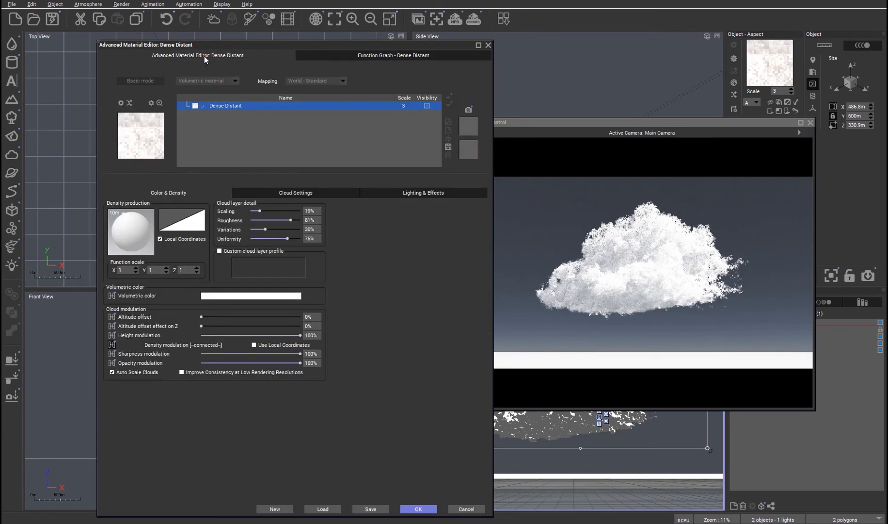
{"action": "mouse_move", "coordinate": [320, 282]}
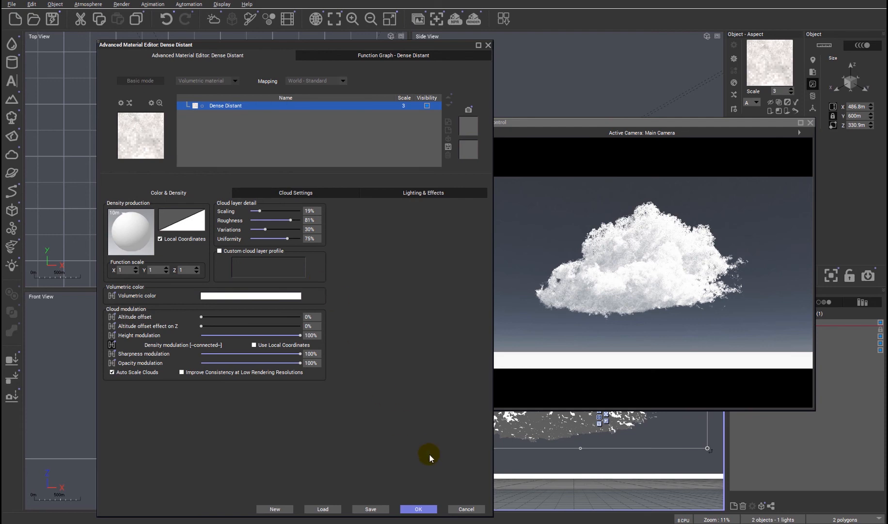
Step: Confirm the Dense Distant material edits with OK and close the editor
{"action": "left_click", "coordinate": [418, 508]}
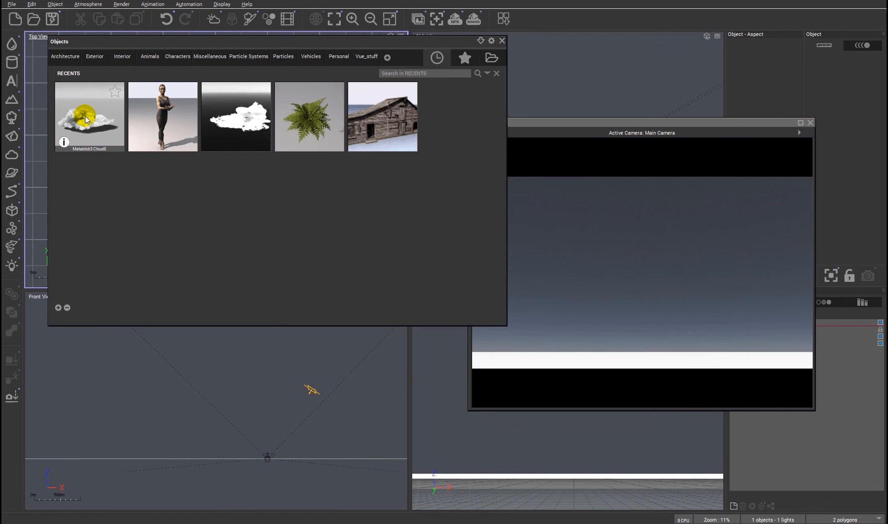
Step: Add the recent Metablob cloud from the Objects browser to the scene
{"action": "double_click", "coordinate": [89, 116]}
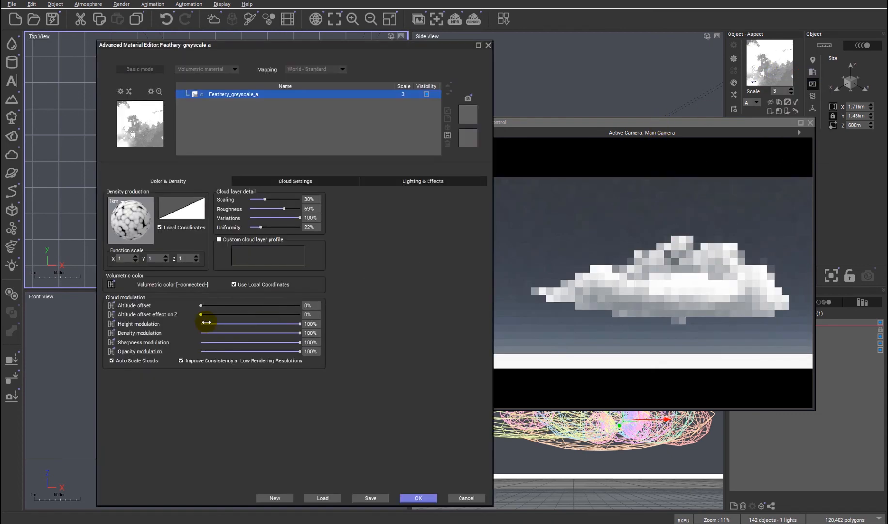
Step: Cut the Feathery_greyscale_a height modulation sharply, then raise it back to about 88%
{"action": "left_click", "coordinate": [422, 181]}
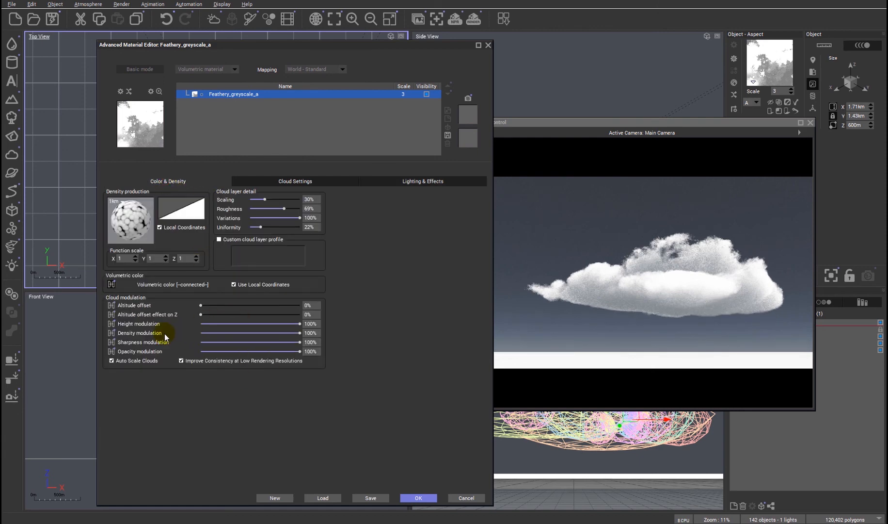
{"action": "left_click_drag", "start_coordinate": [300, 323], "coordinate": [212, 323]}
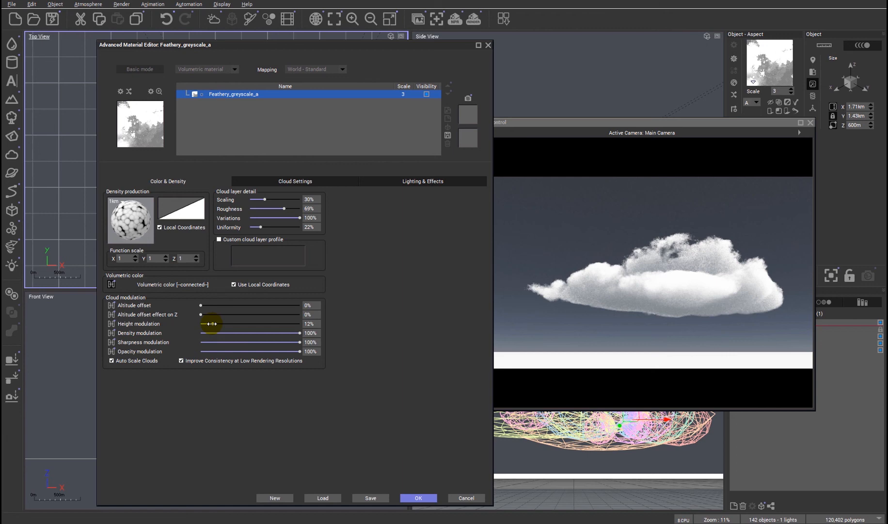
{"action": "left_click_drag", "start_coordinate": [201, 323], "coordinate": [215, 323]}
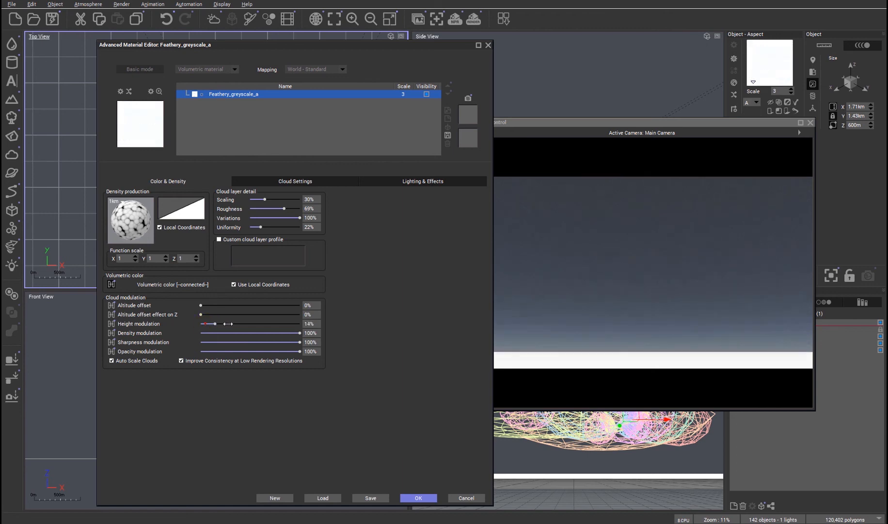
{"action": "left_click_drag", "start_coordinate": [215, 323], "coordinate": [249, 323]}
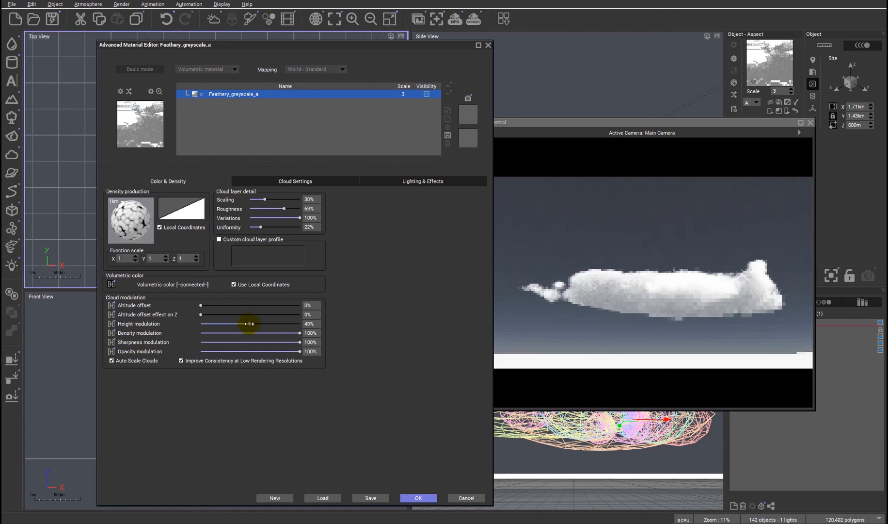
{"action": "left_click_drag", "start_coordinate": [246, 323], "coordinate": [271, 323]}
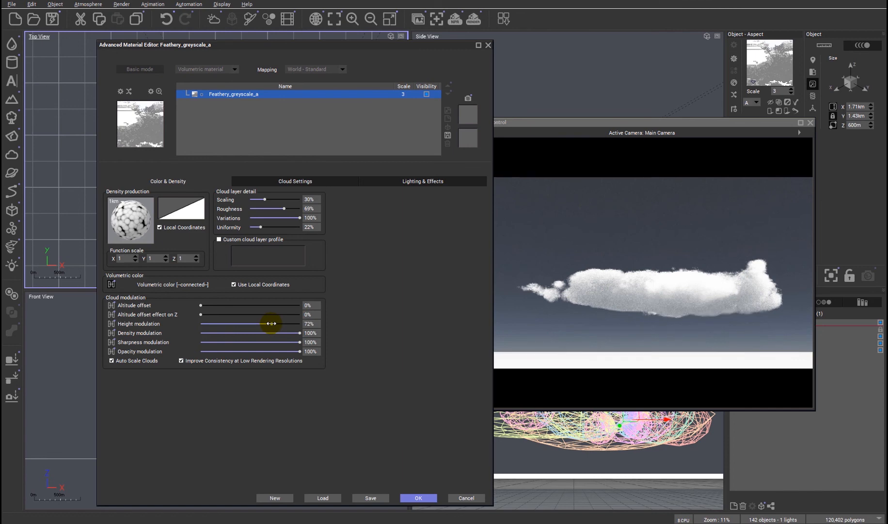
{"action": "left_click_drag", "start_coordinate": [263, 323], "coordinate": [288, 323]}
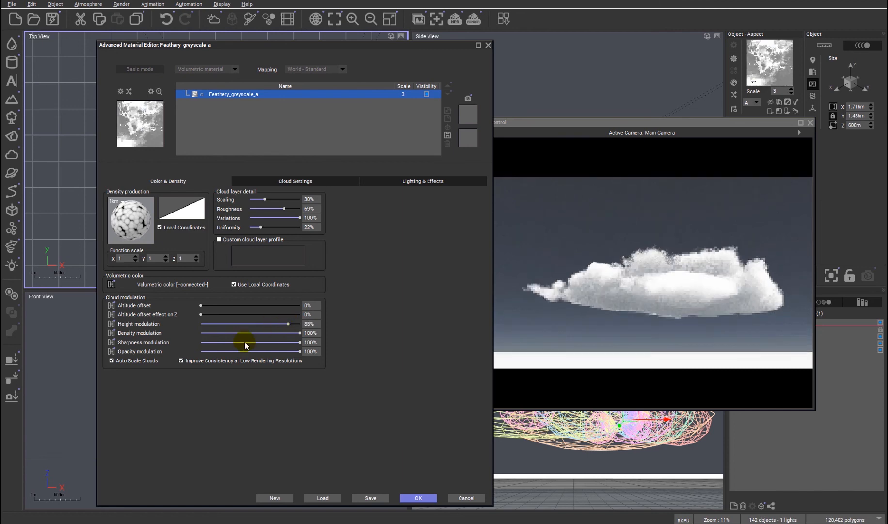